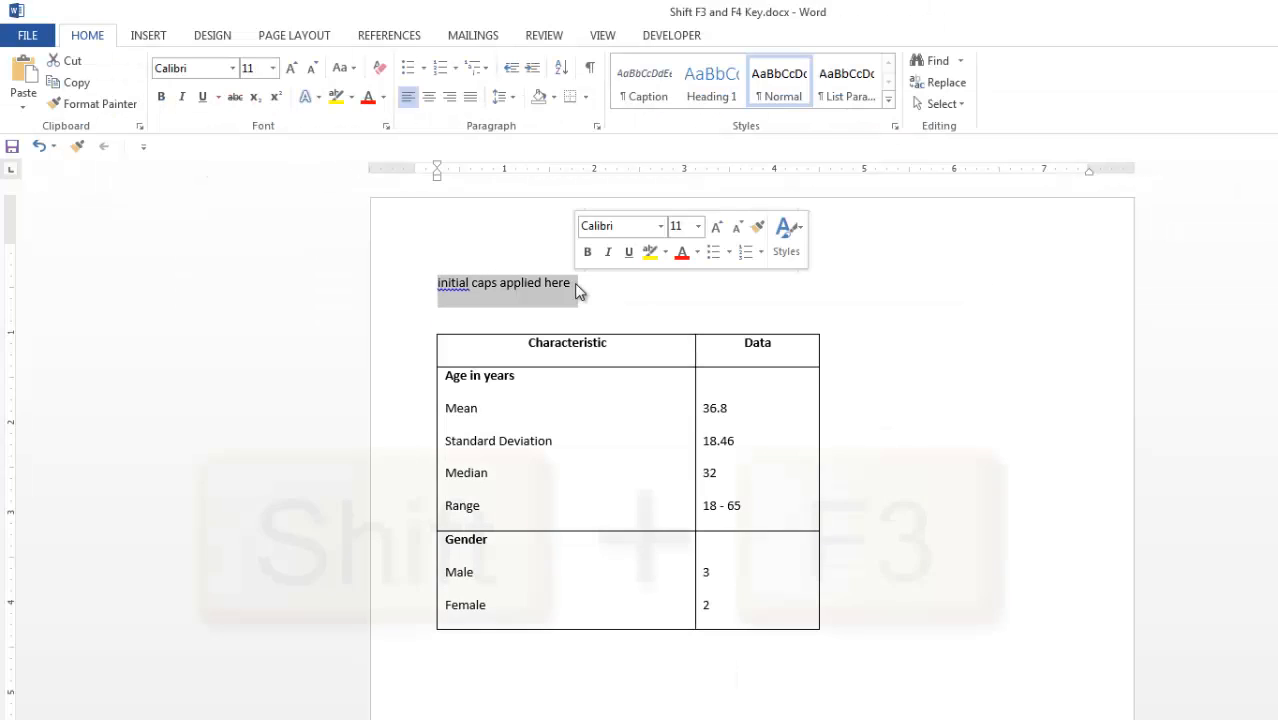
- Cycle 'initial caps applied here' through Initial Caps and ALL CAPS back to lowercase
key("shift+f3")
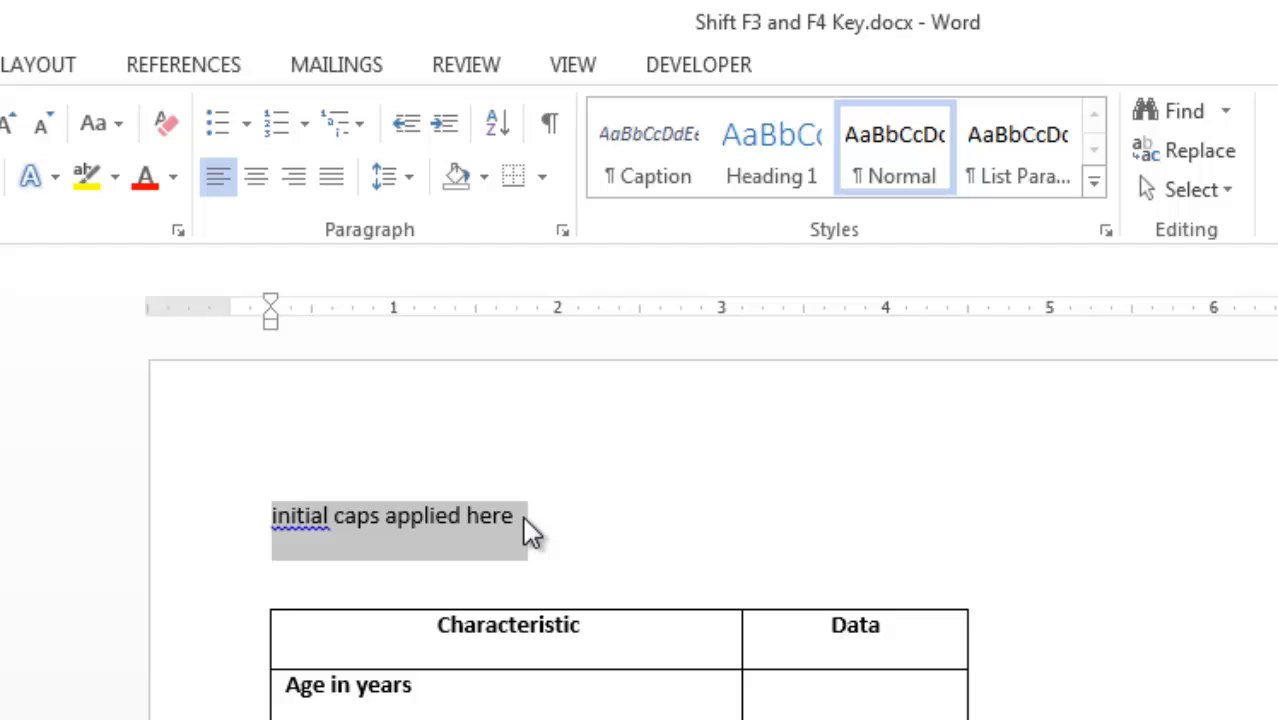
key("shift+f3")
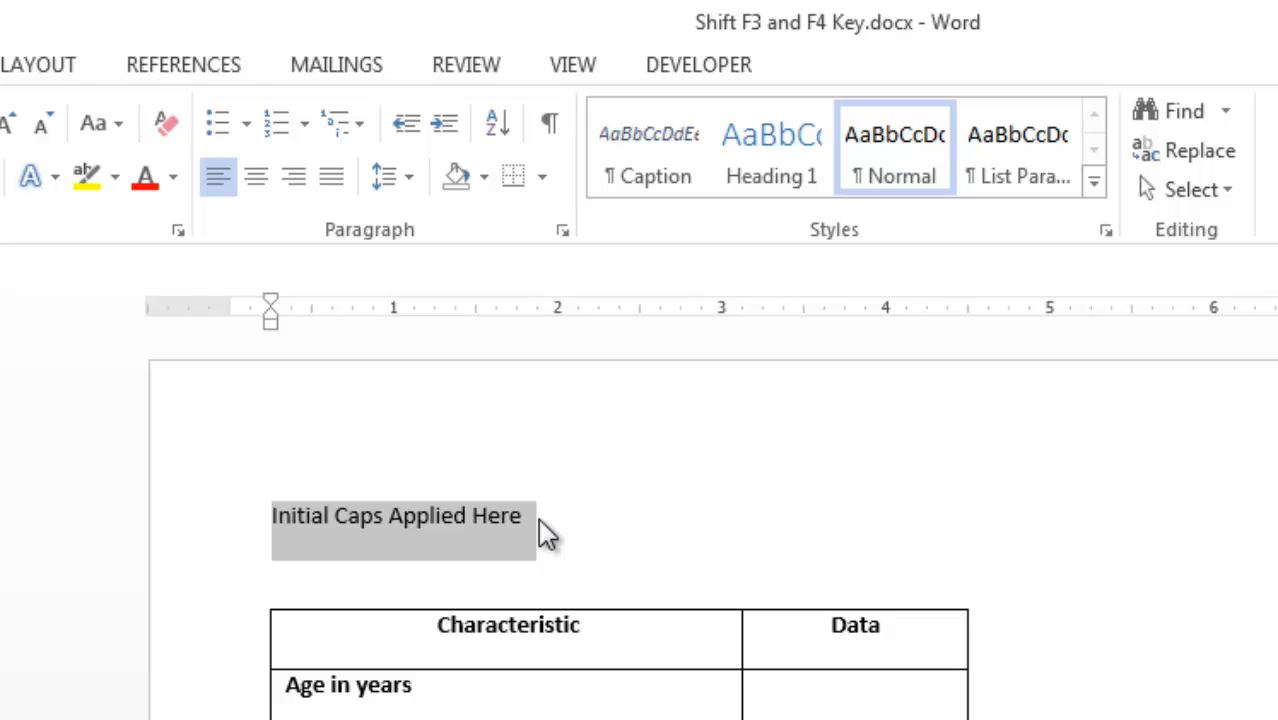
key("shift+f3")
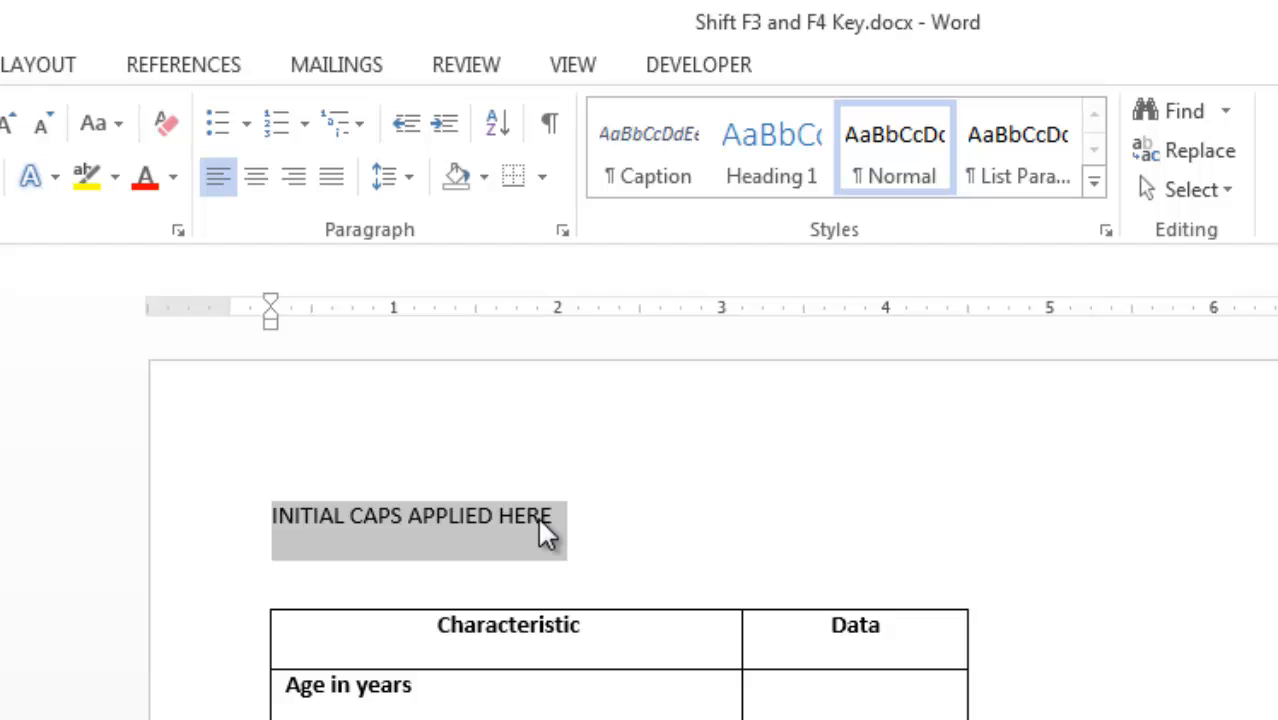
mouse_move(645, 528)
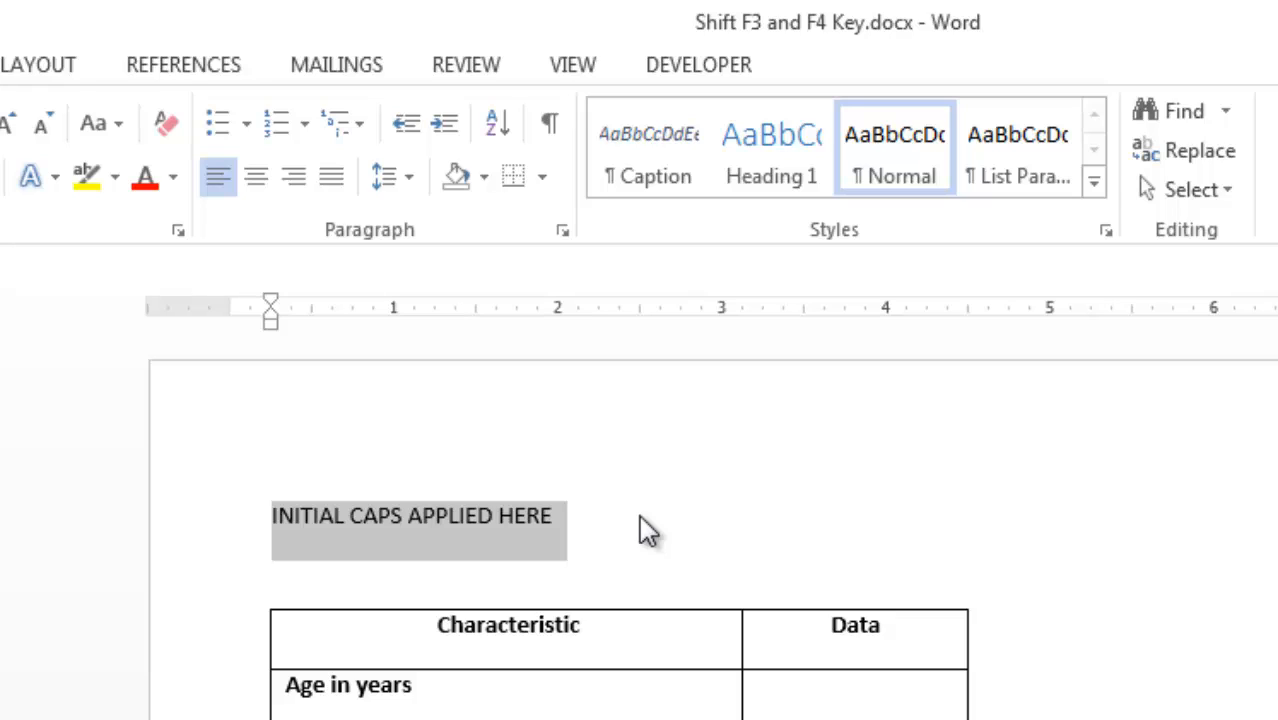
key("shift+f3")
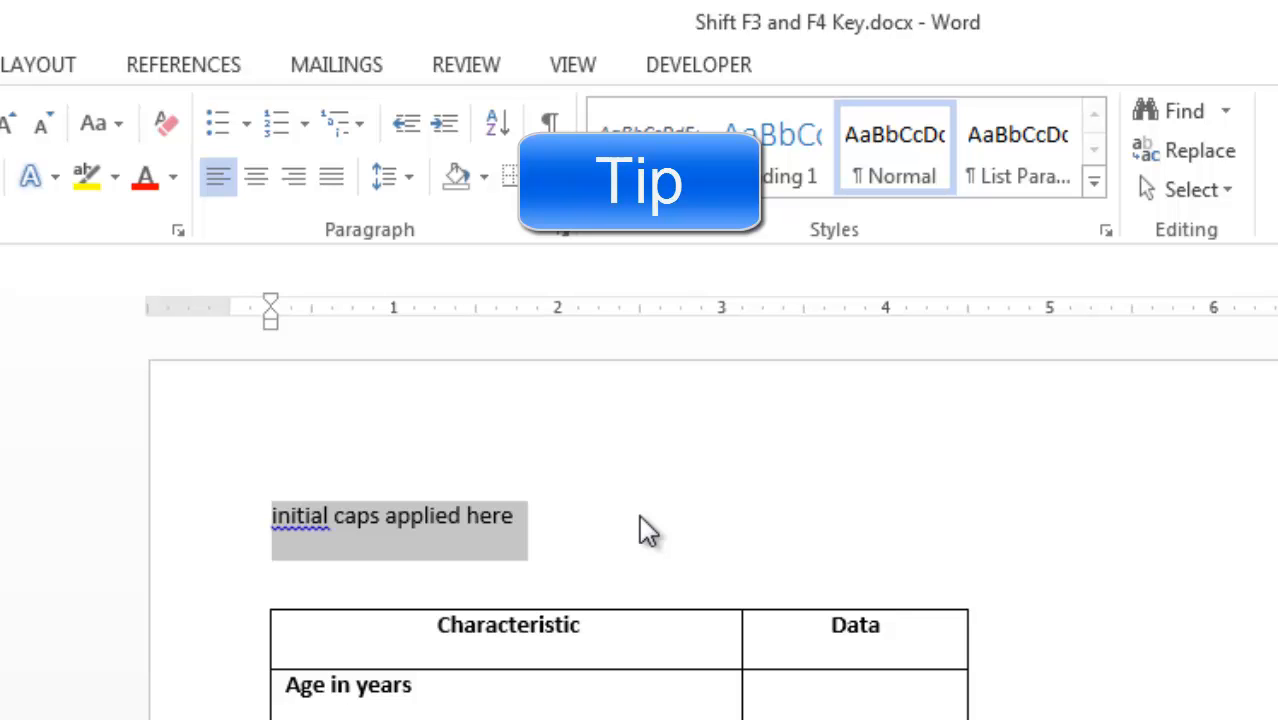
- Reapply Initial Caps so the line reads 'Initial Caps Applied Here'
key("shift+f3")
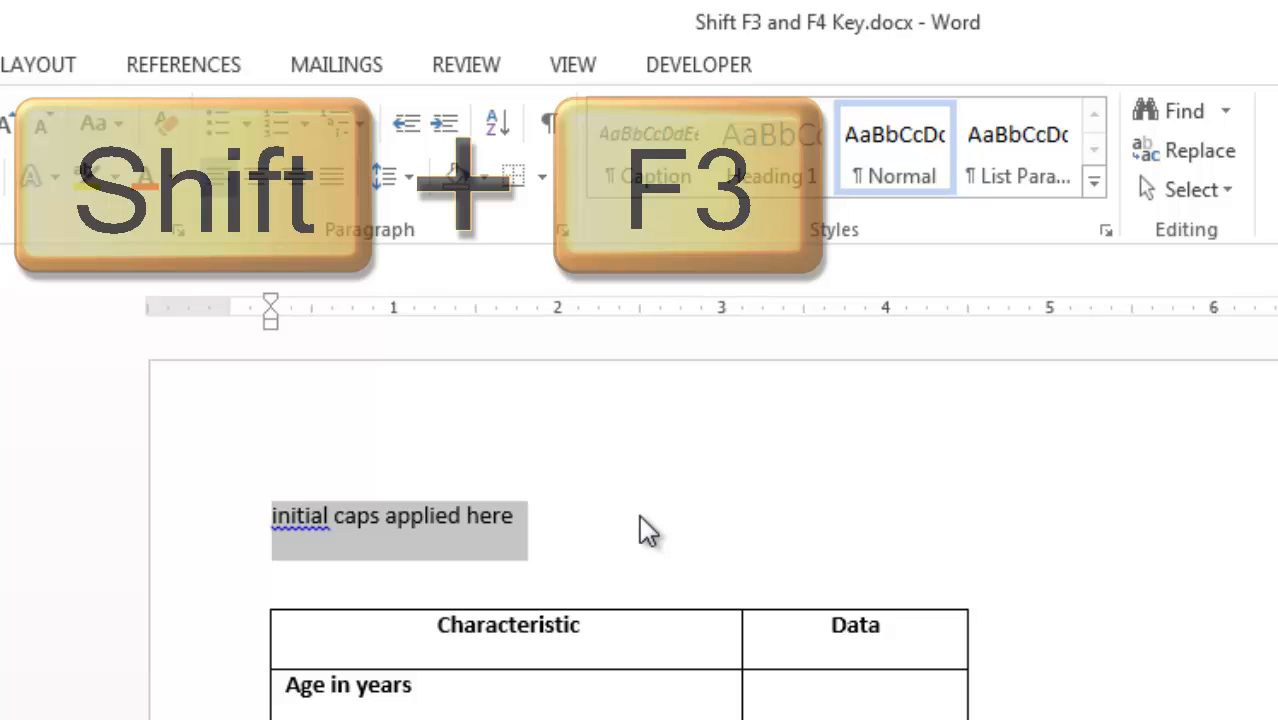
key("F4")
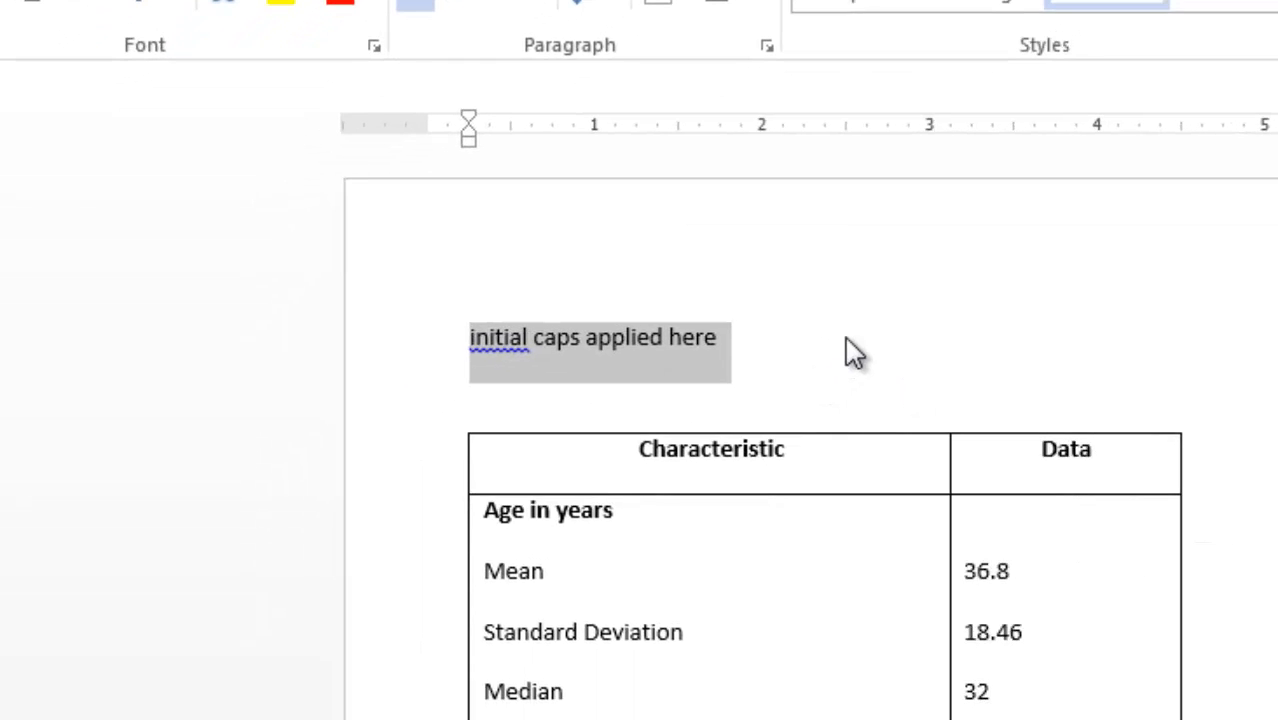
key("Shift+F3")
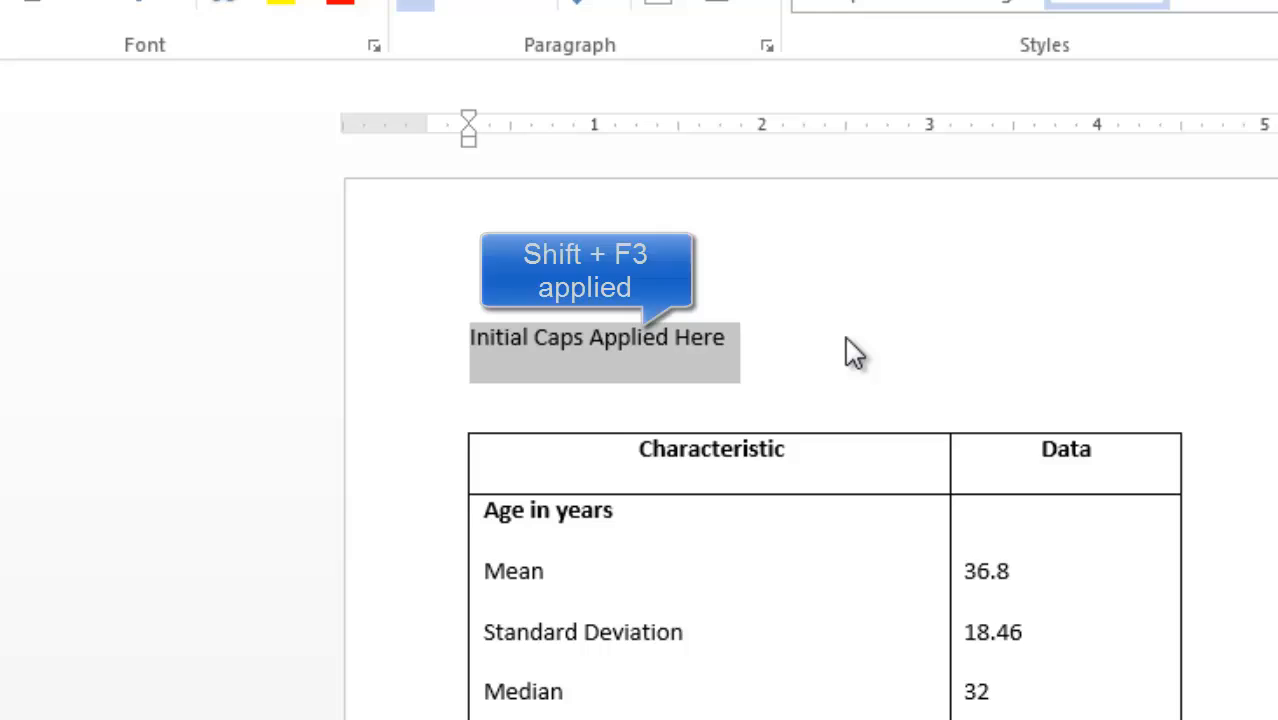
key("f4")
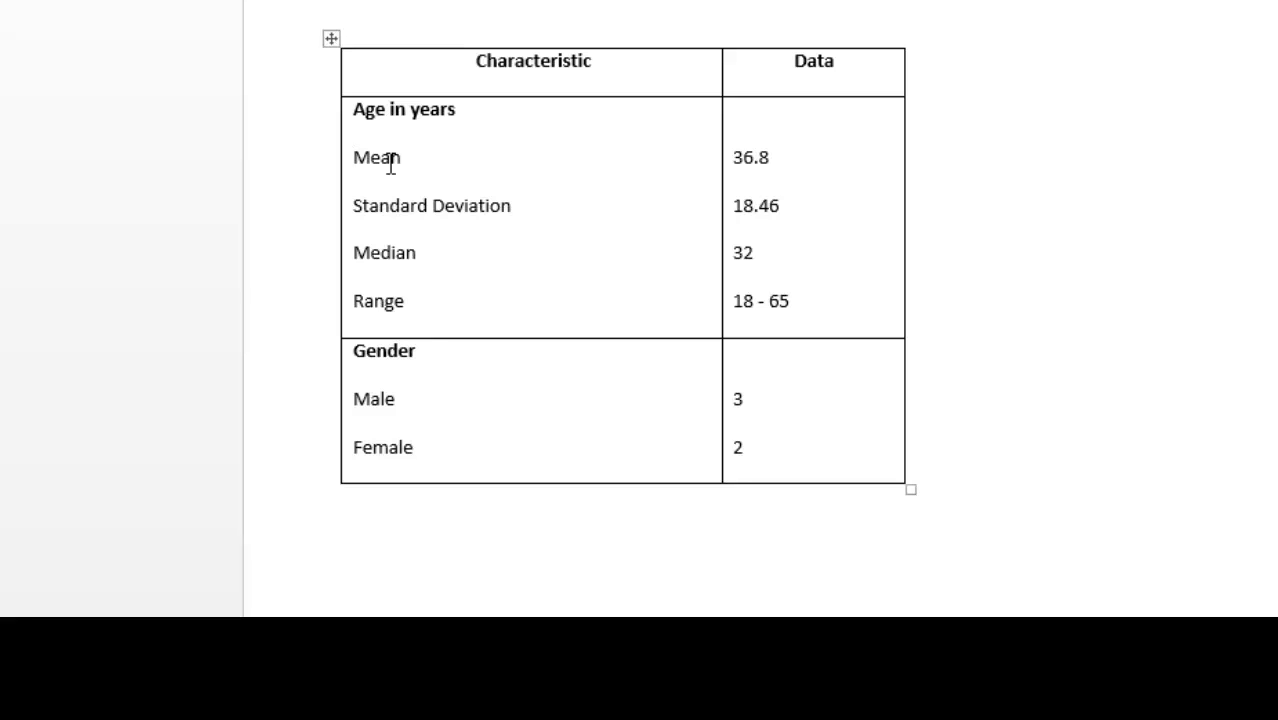
key("Ctrl+Tab")
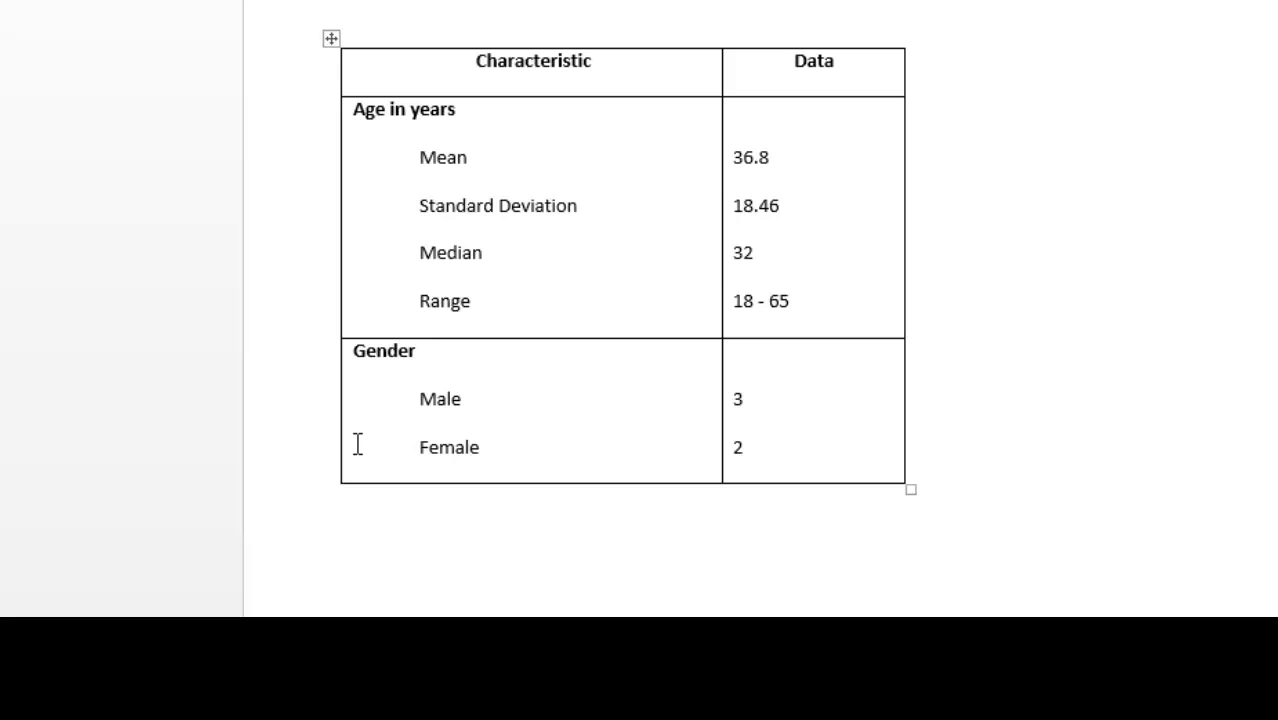
- Place the insertion point before the Female row label
left_click(415, 447)
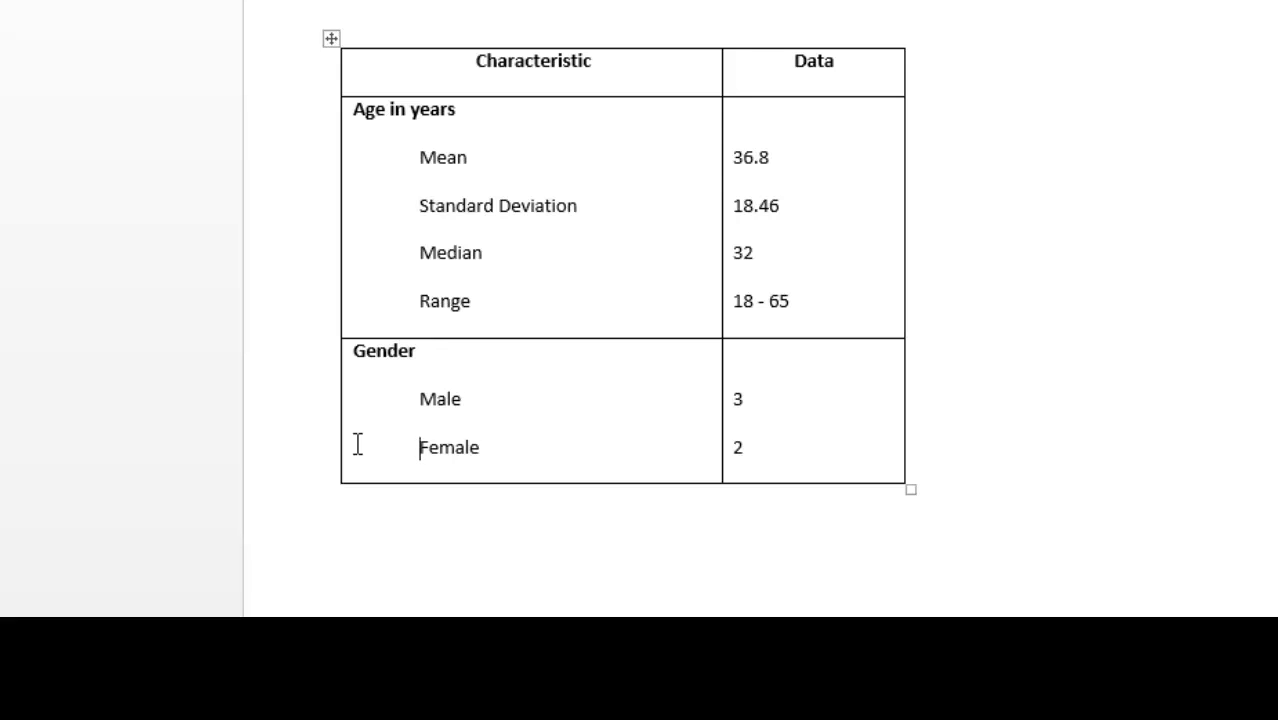